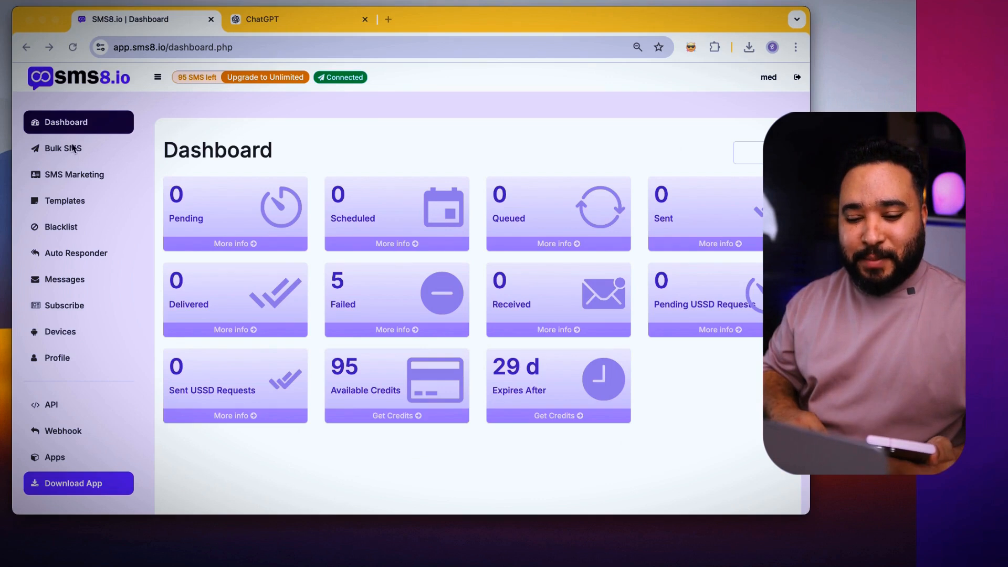
Go to the Bulk SMS page from the dashboard sidebar.
{"action": "left_click", "coordinate": [61, 148]}
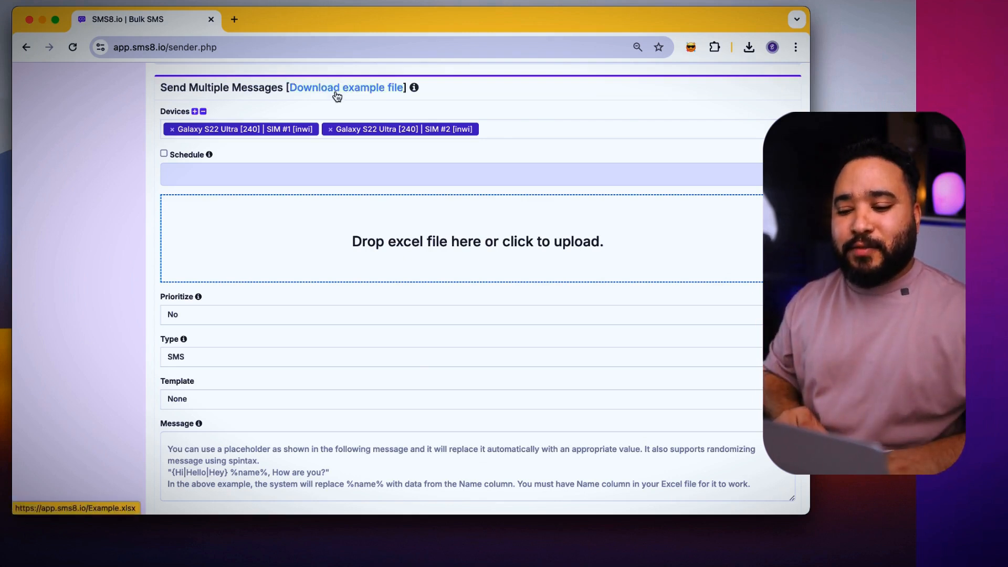
{"action": "left_click", "coordinate": [346, 87]}
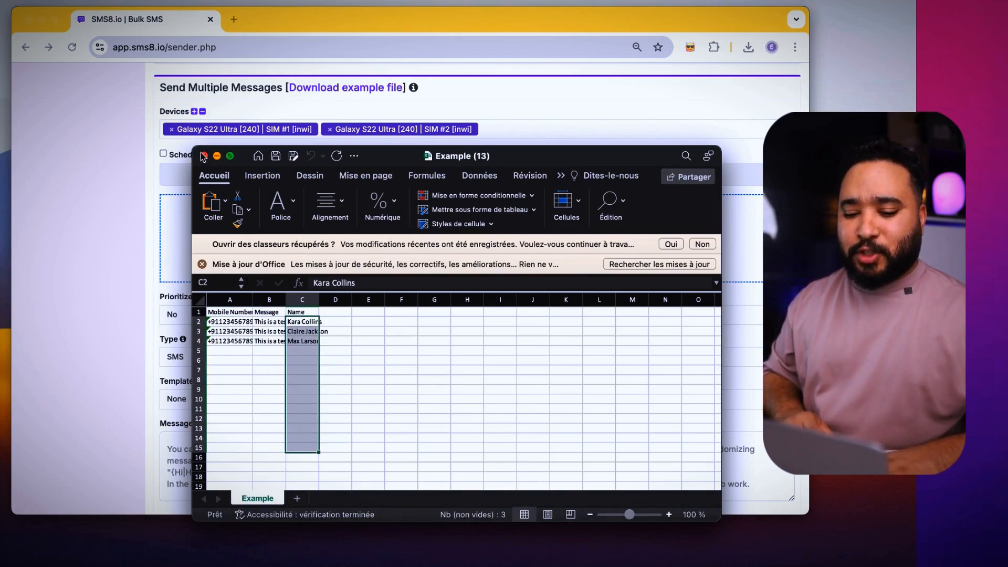
{"action": "left_click", "coordinate": [201, 155]}
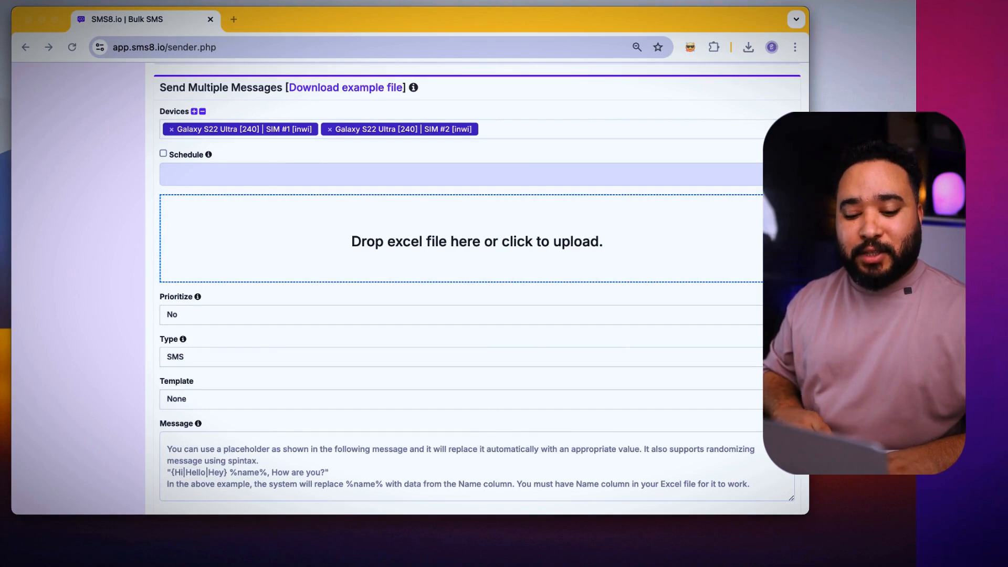
Upload the Example Excel contact file (5.3 KB) to the Bulk SMS form.
{"action": "left_click", "coordinate": [475, 241]}
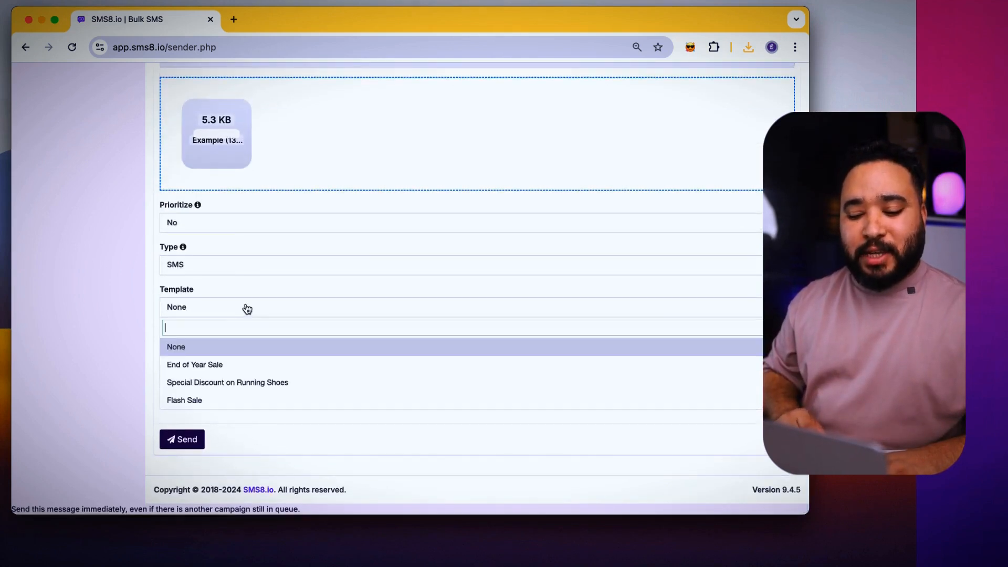
Apply the 'Special Discount on Running Shoes' template, review its %name% placeholder, and send to 3 contacts.
{"action": "left_click", "coordinate": [194, 364]}
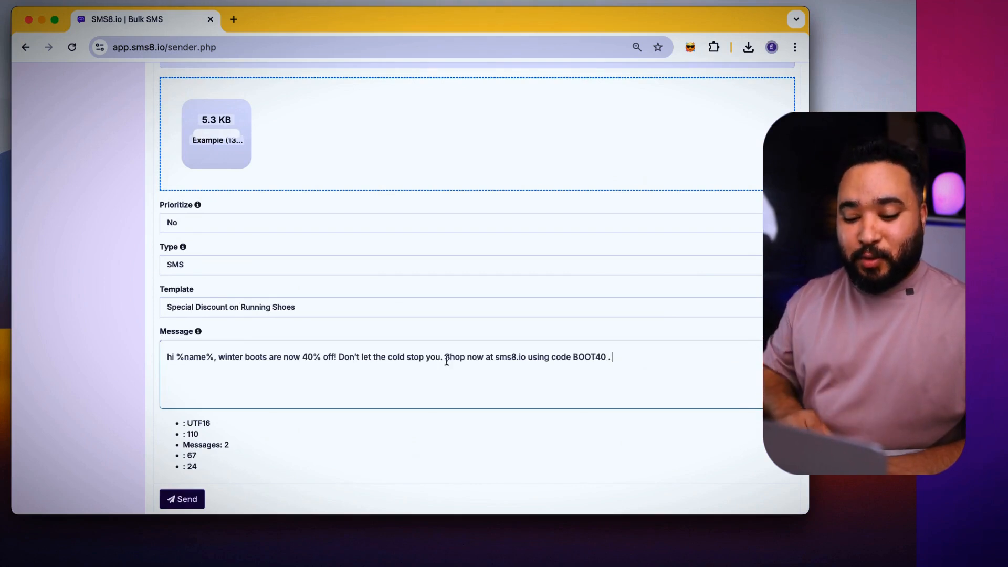
{"action": "double_click", "coordinate": [196, 357]}
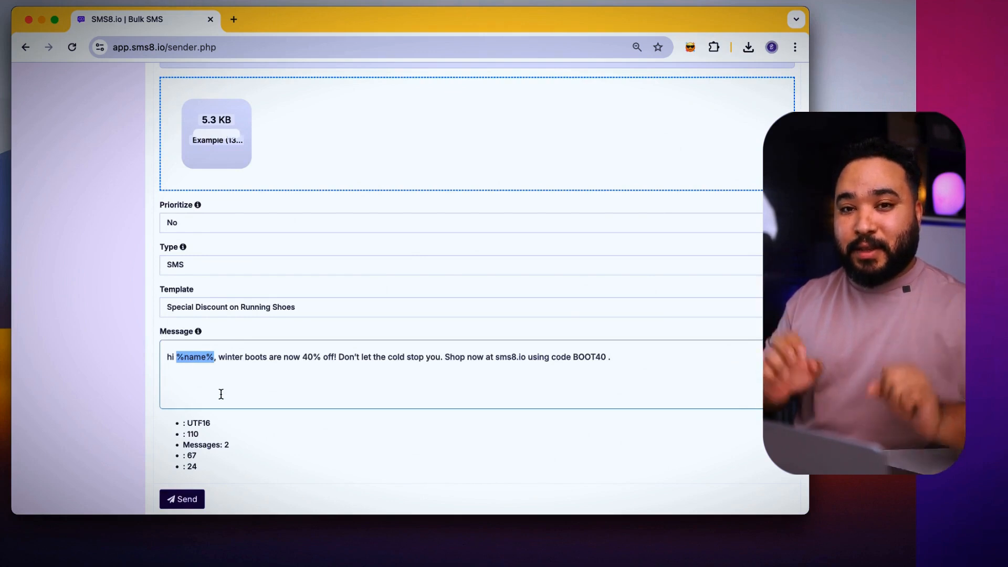
{"action": "left_click", "coordinate": [182, 499]}
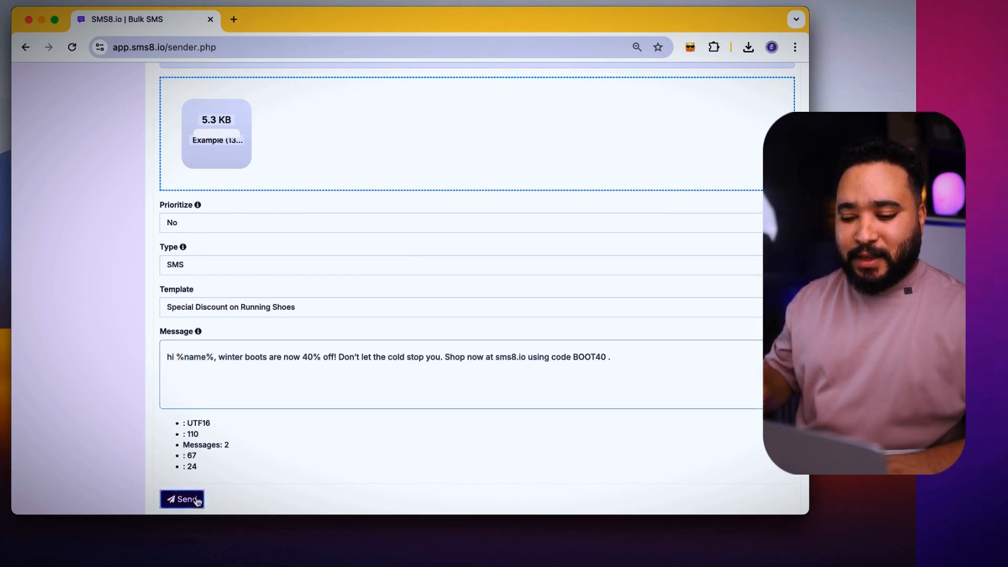
{"action": "left_click", "coordinate": [183, 499]}
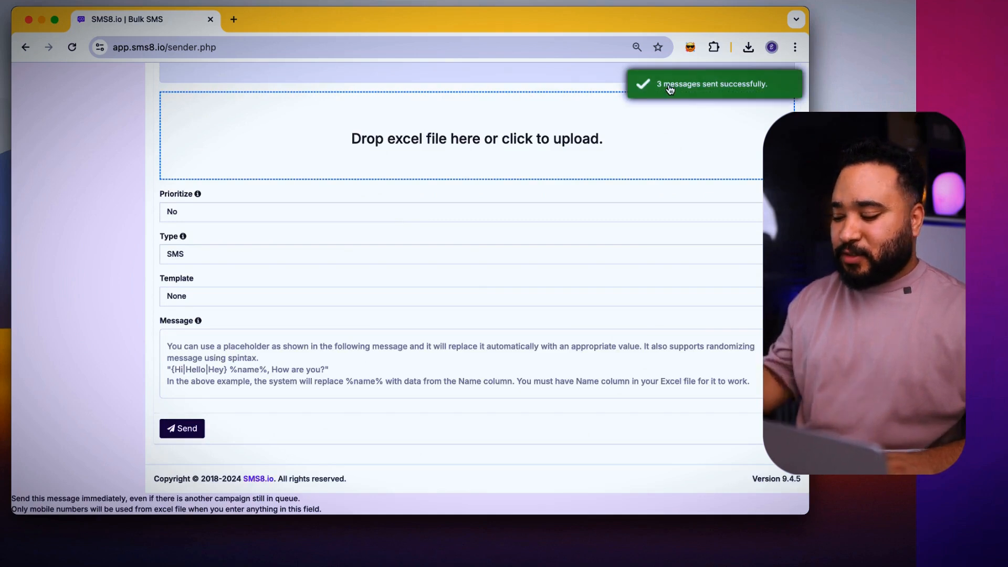